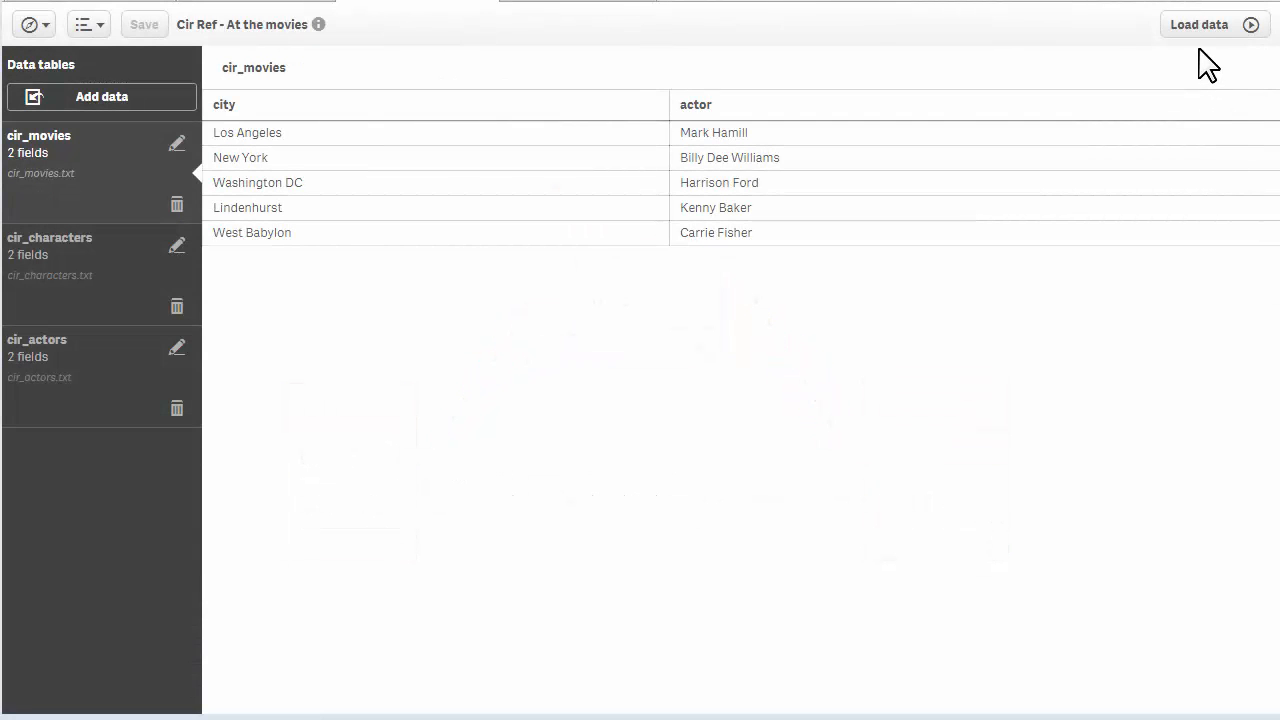
Load the Cir Ref - At the movies data and view the circular reference warning
{"action": "left_click", "coordinate": [1199, 24]}
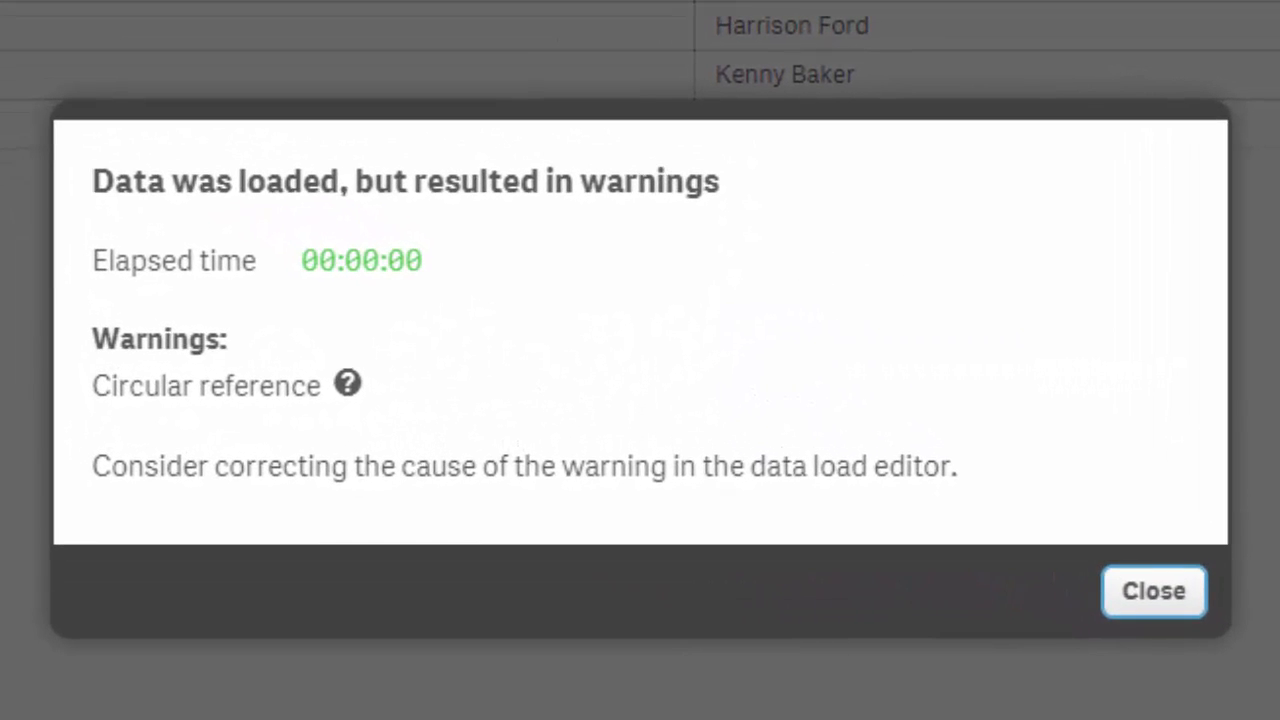
Close the circular reference warning and inspect the looped links between the movie tables
{"action": "left_click", "coordinate": [1153, 591]}
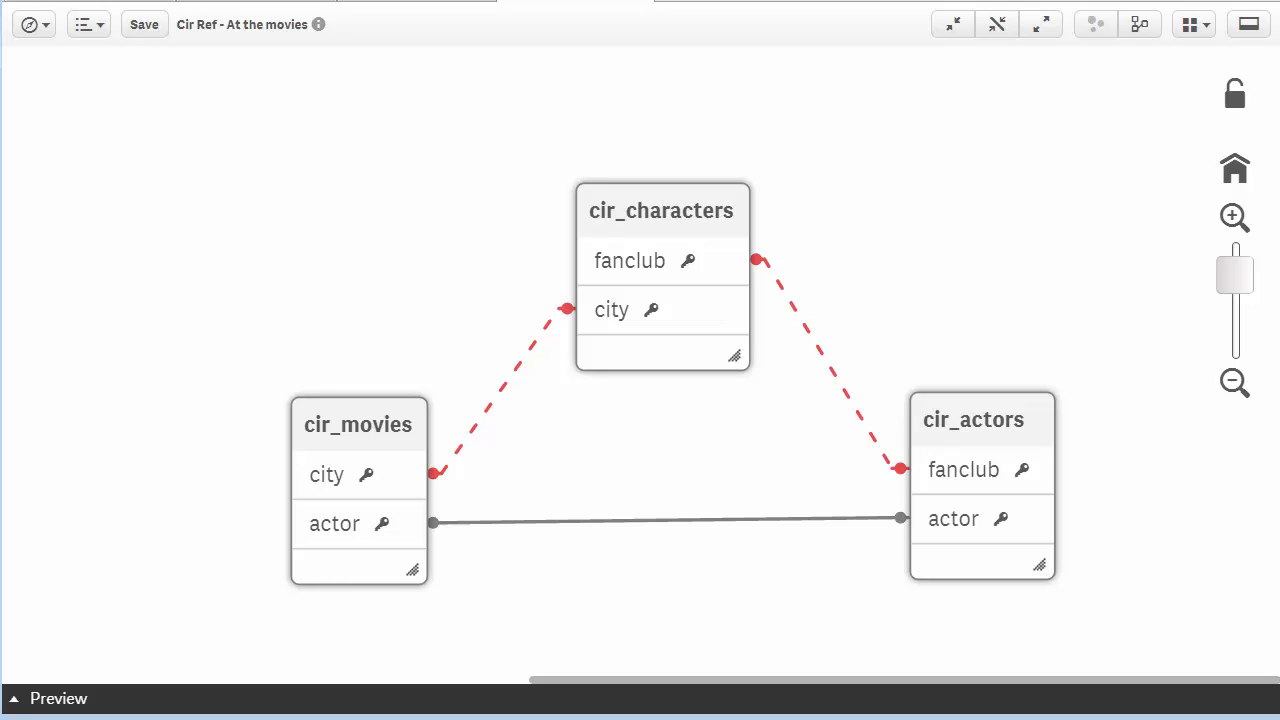
{"action": "left_click_drag", "start_coordinate": [358, 424], "coordinate": [346, 363]}
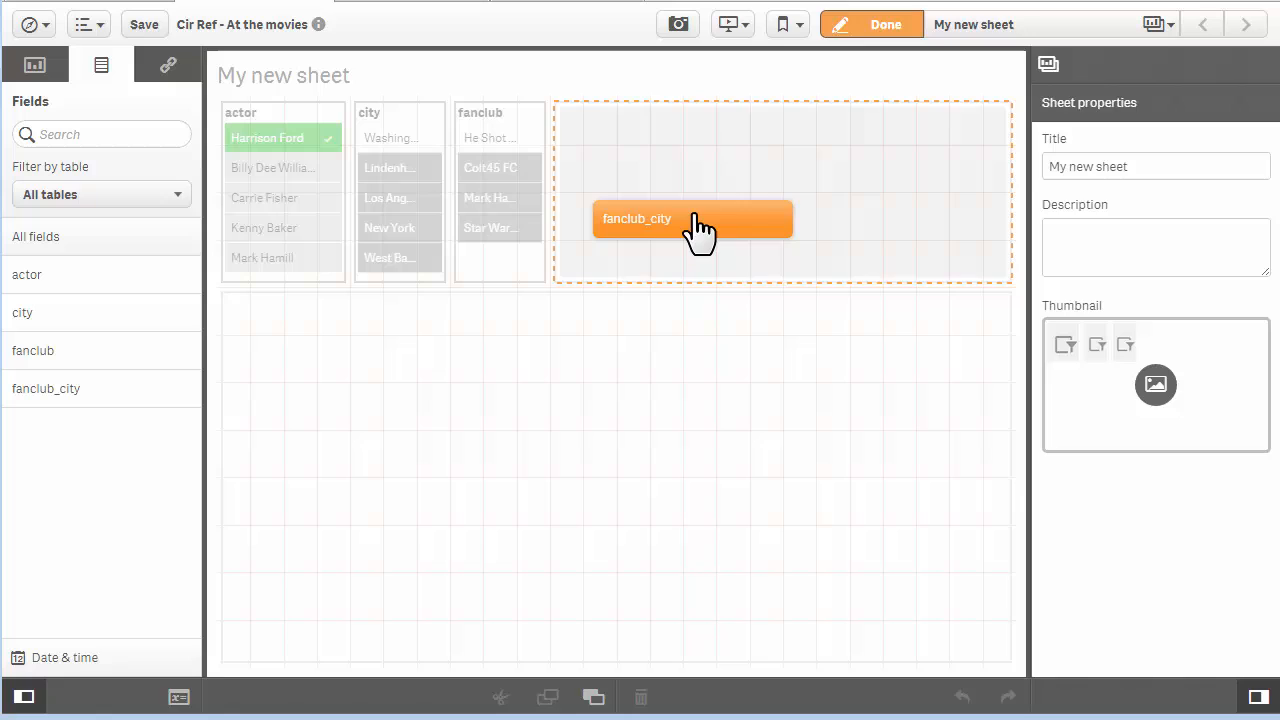
Place a fanclub_city filter pane right of the fanclub pane and finish editing
{"action": "left_click", "coordinate": [693, 219]}
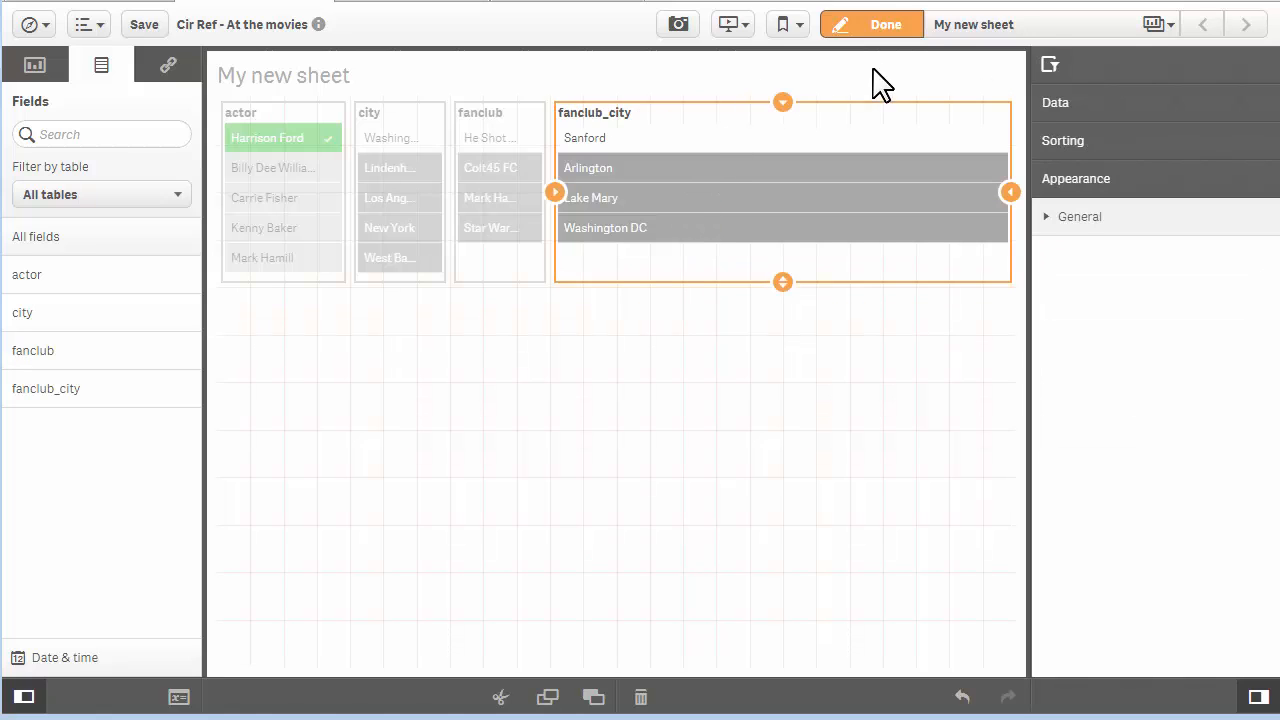
{"action": "mouse_move", "coordinate": [885, 24]}
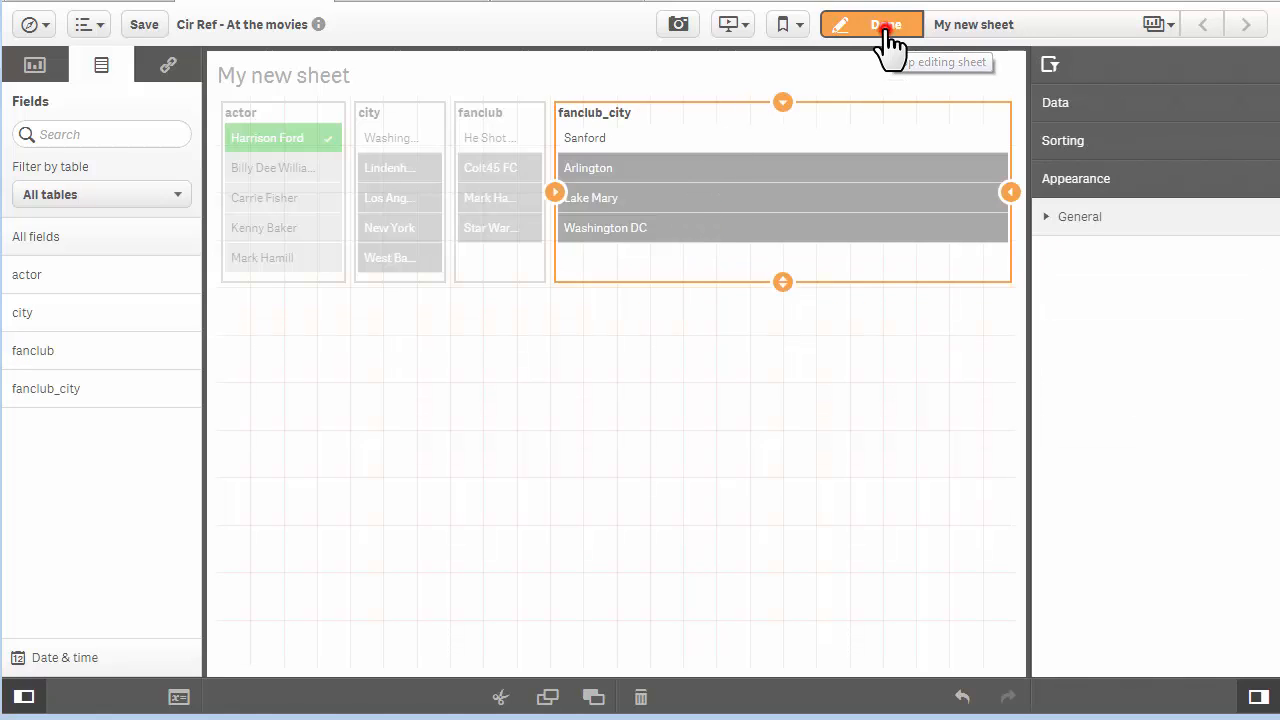
{"action": "left_click", "coordinate": [871, 24]}
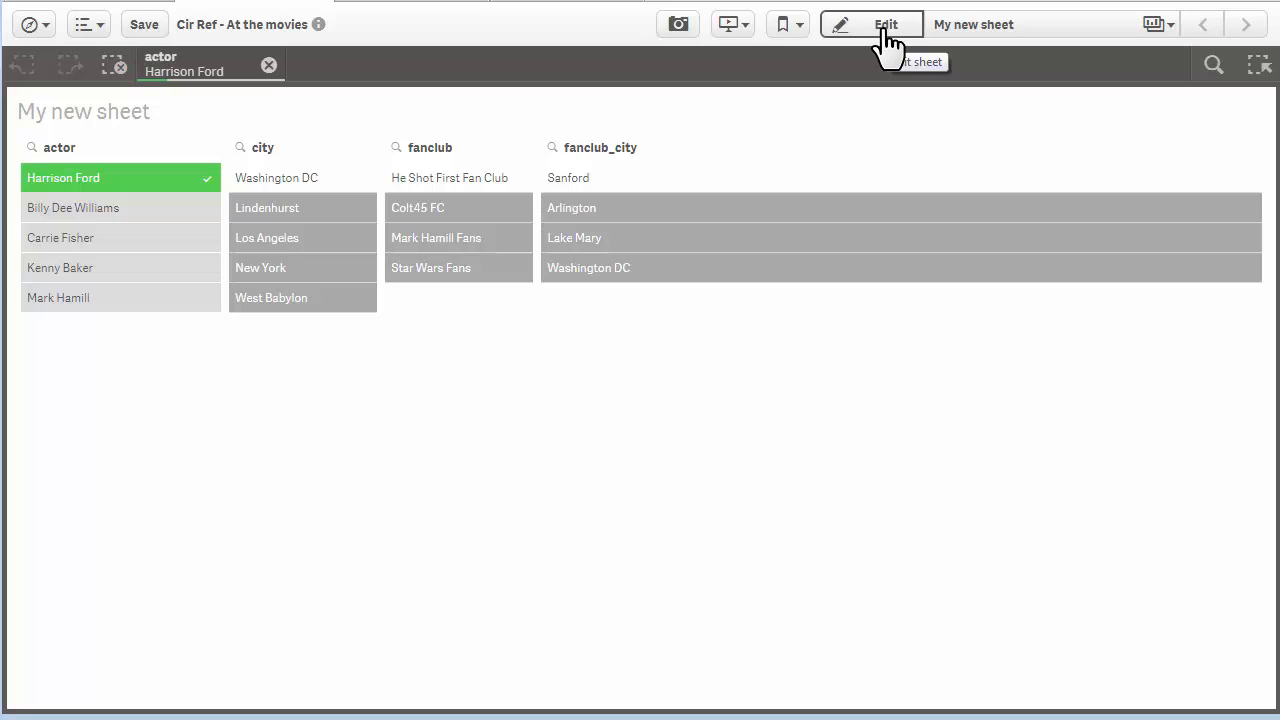